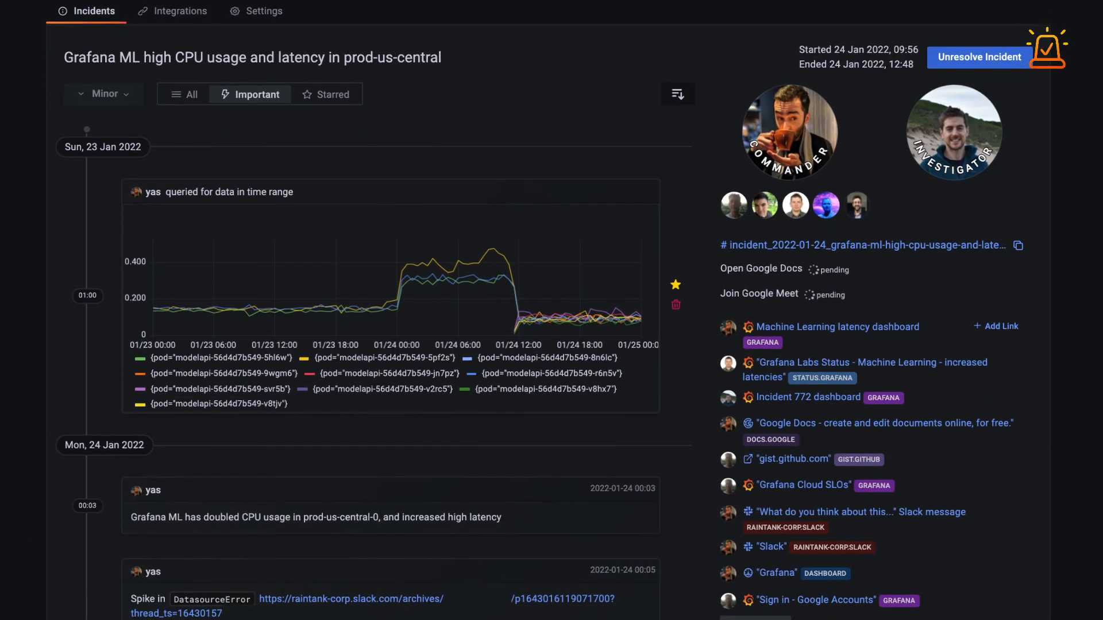
Enter the incident summary 'Grafana ML showing high CPU and latency'.
{"action": "scroll", "scroll_direction": "down", "scroll_amount": 3}
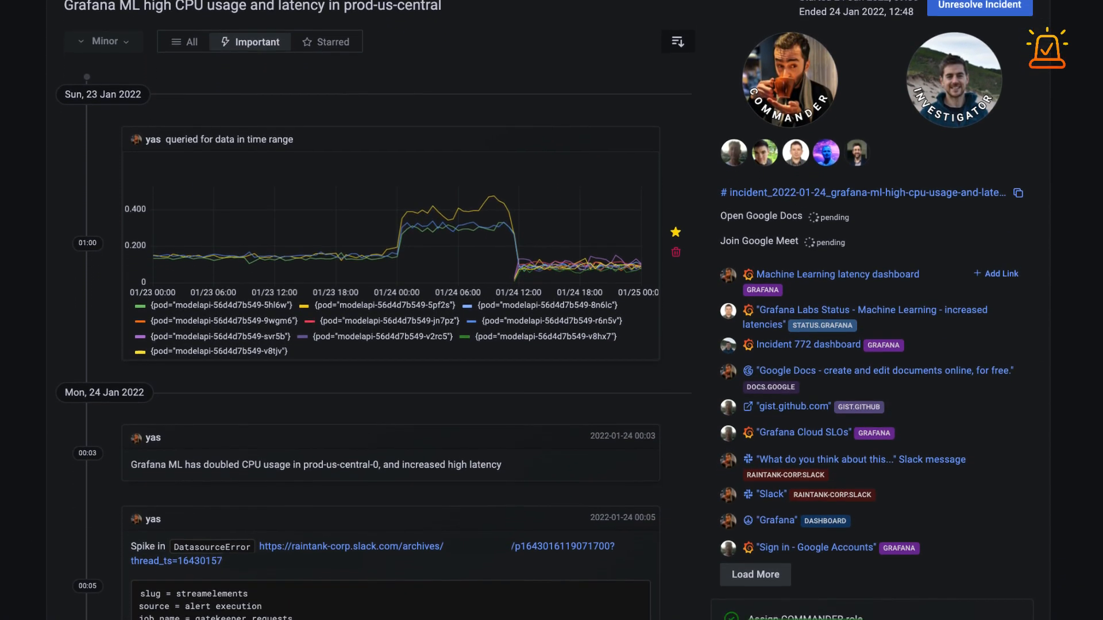
{"action": "scroll", "scroll_direction": "down", "scroll_amount": 3}
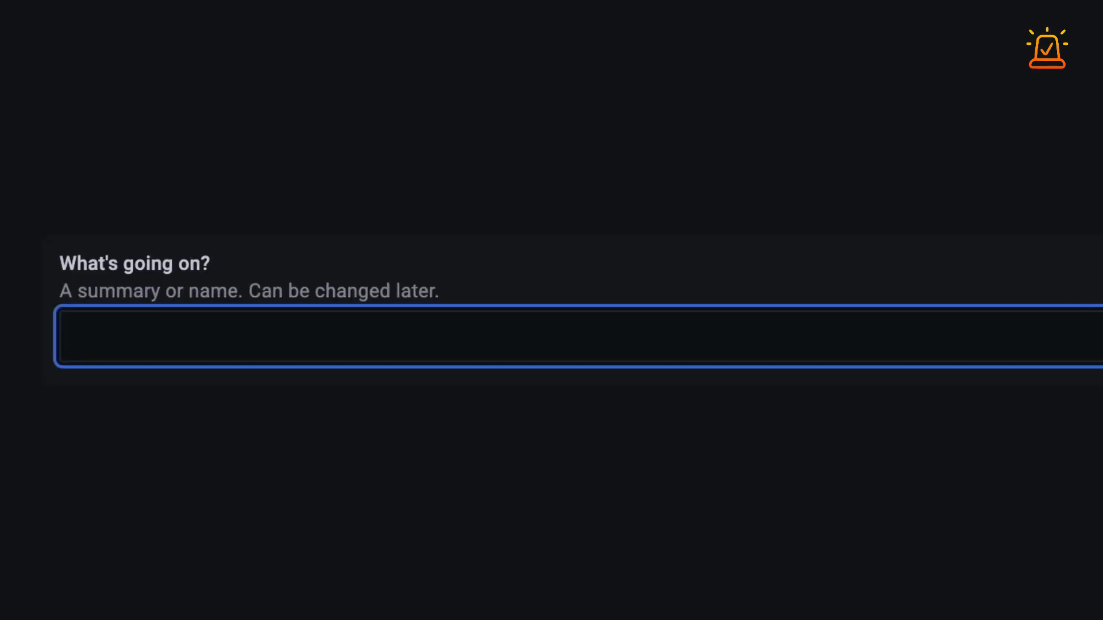
{"action": "type", "text": "Grafana ML showi"}
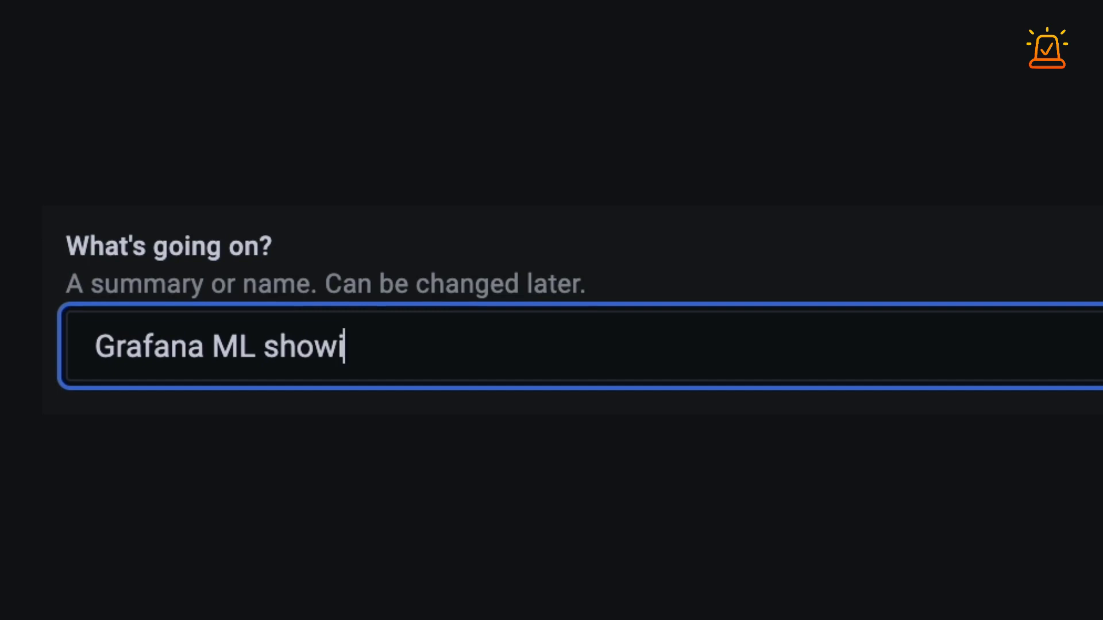
{"action": "type", "text": "ing high CPU and lat"}
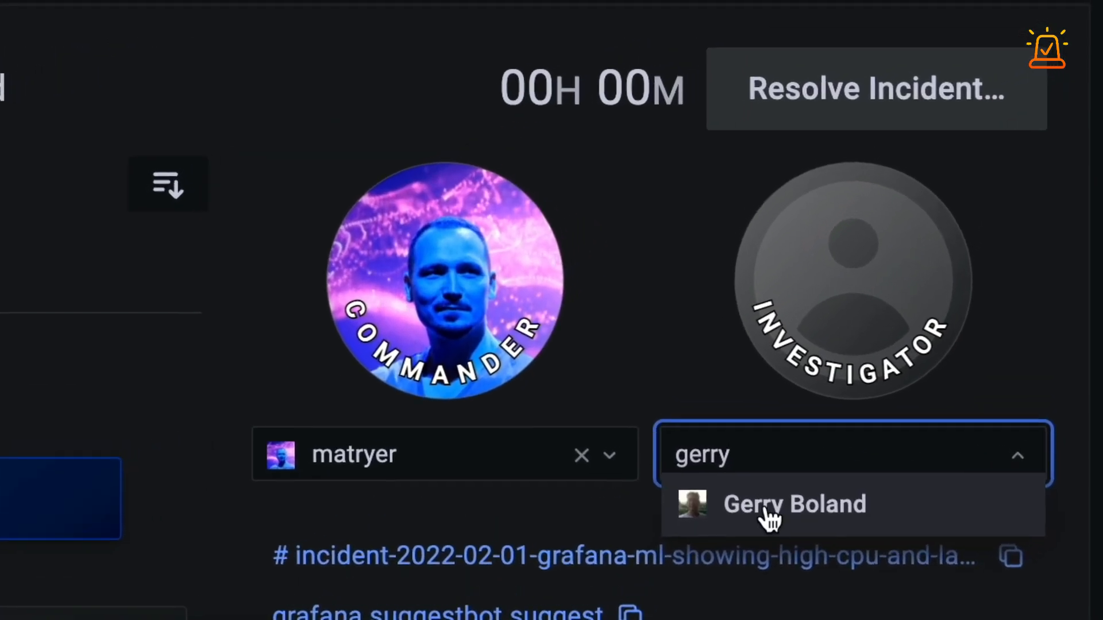
Pick the matching teammate from the Investigator suggestions.
{"action": "left_click", "coordinate": [793, 504]}
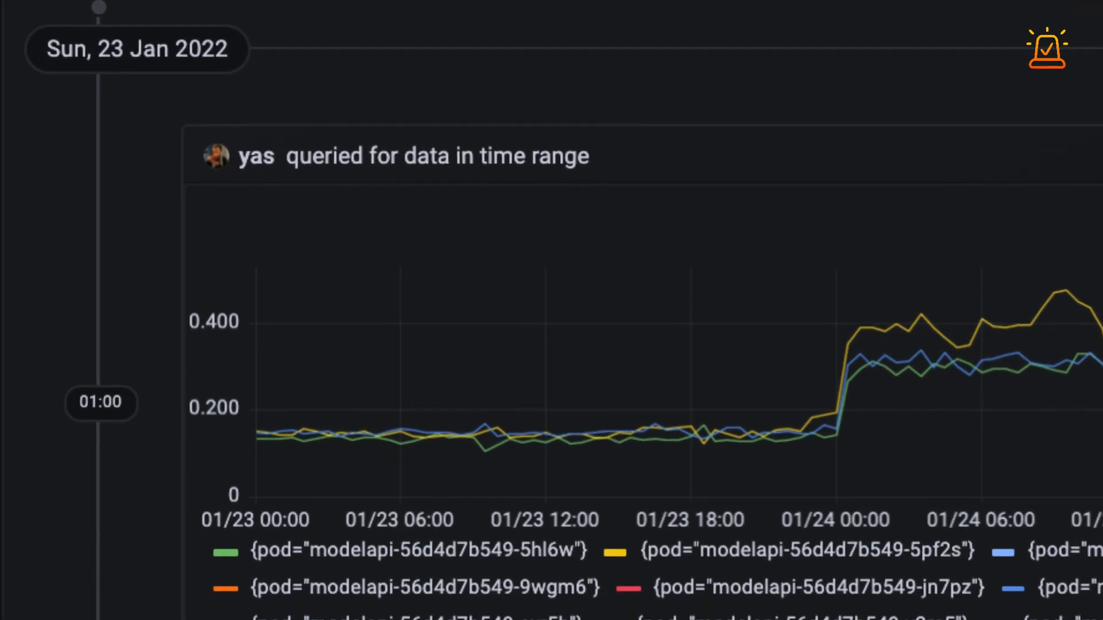
Scroll past the modelapi CPU timeline graph to the Suggested Links, including ML prediction latency.
{"action": "scroll", "scroll_direction": "down", "scroll_amount": 3}
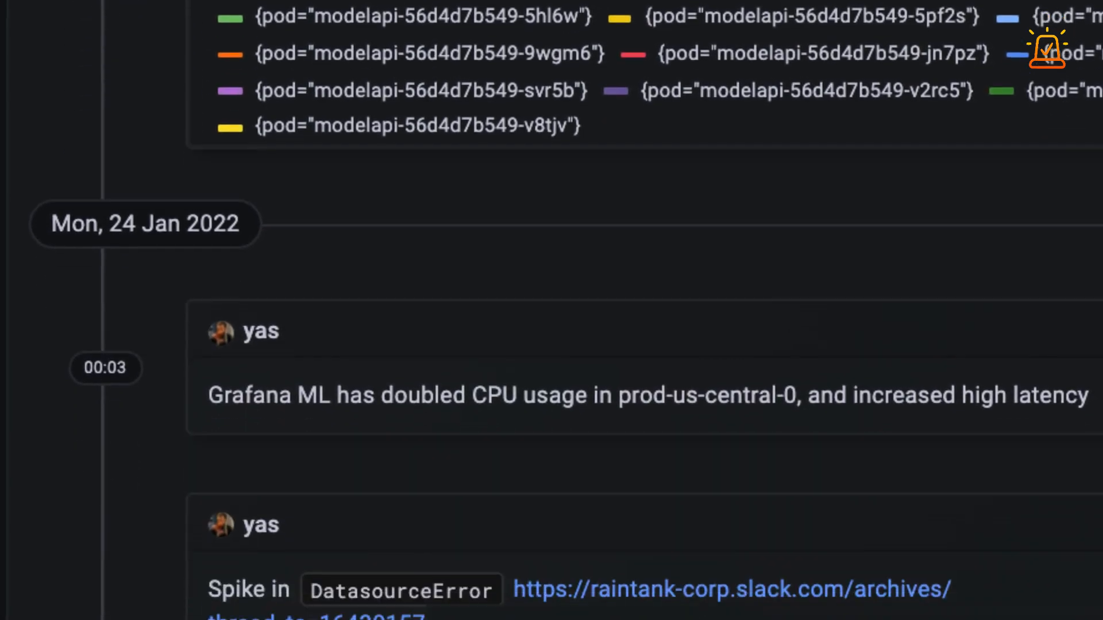
{"action": "scroll", "scroll_direction": "down", "scroll_amount": 3}
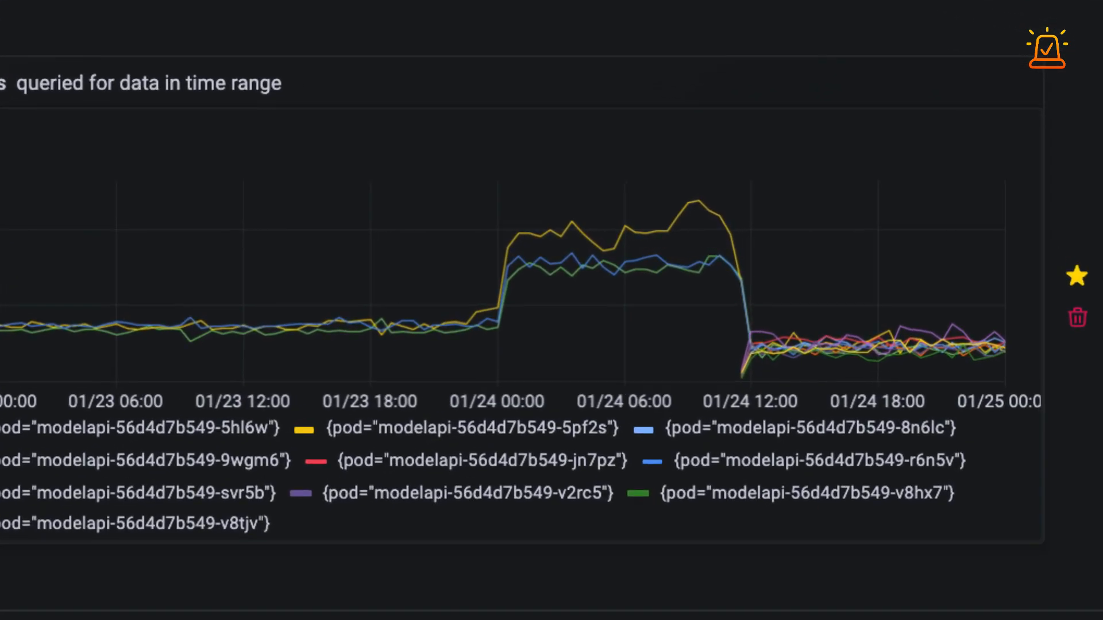
{"action": "scroll", "scroll_direction": "down", "scroll_amount": 3}
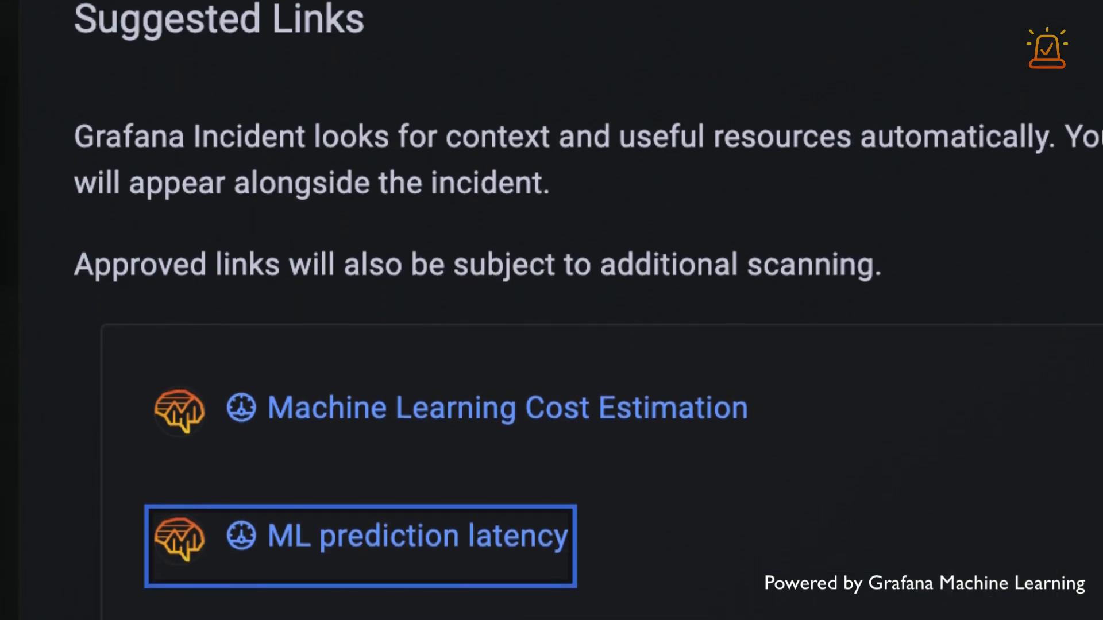
{"action": "scroll", "scroll_direction": "down", "scroll_amount": 3}
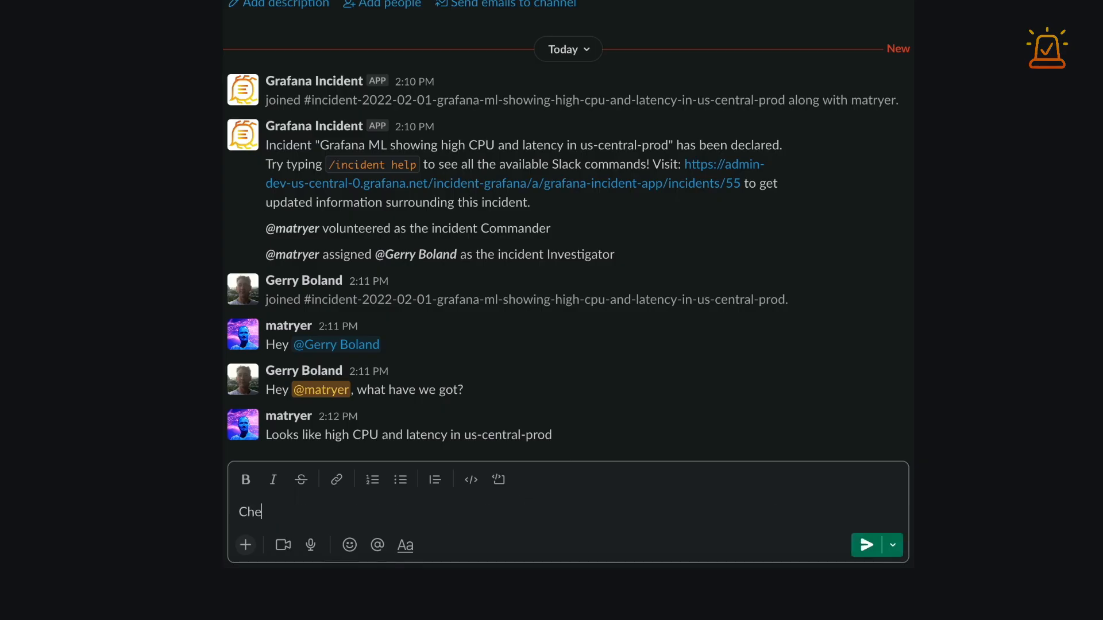
Send 'Check out this dashboard' with the time-series dashboard link to the incident channel.
{"action": "type", "text": "ck out this dash"}
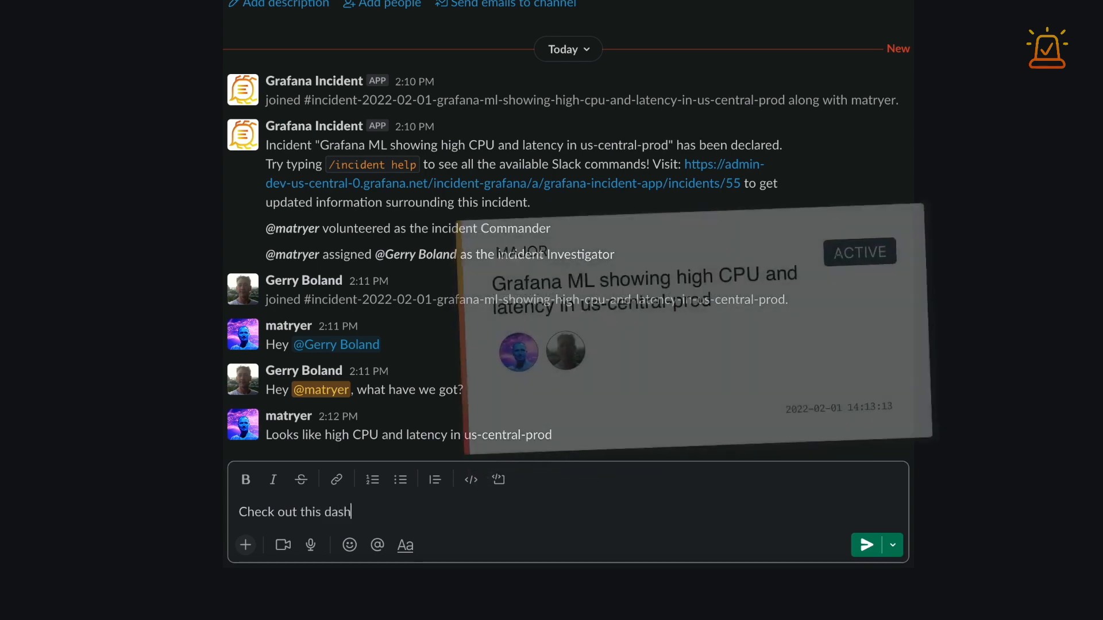
{"action": "left_click", "coordinate": [865, 544]}
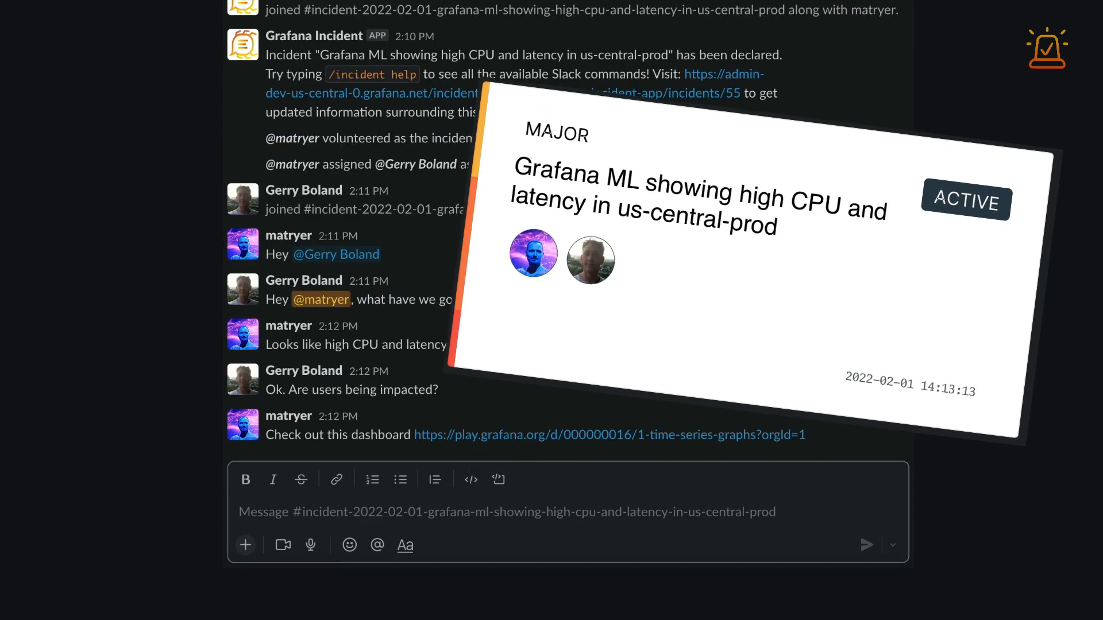
{"action": "scroll", "scroll_direction": "down", "scroll_amount": 3}
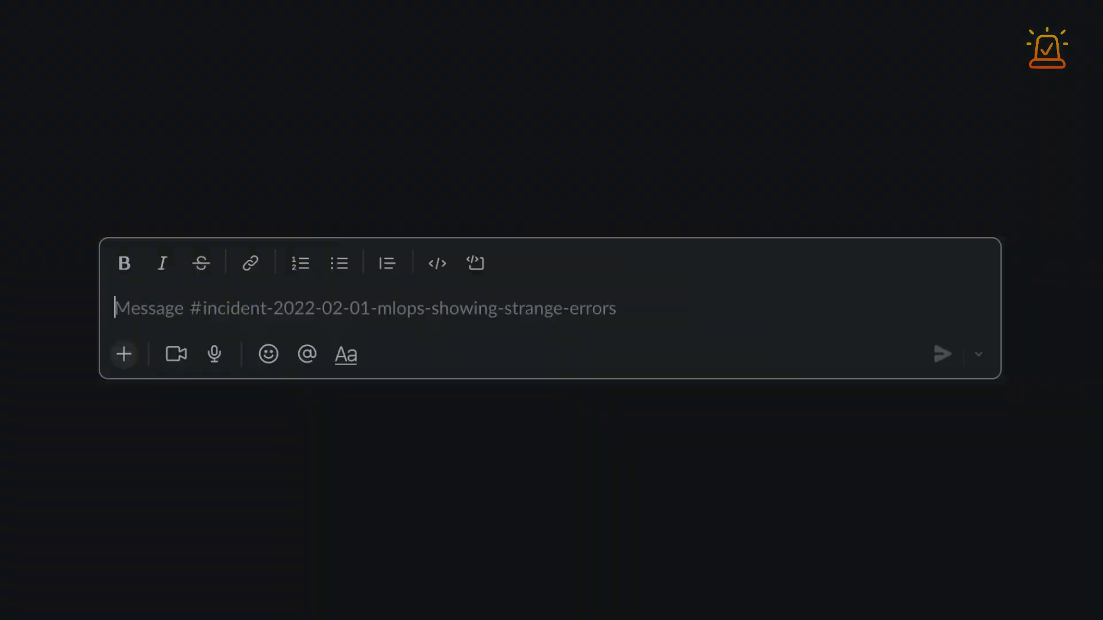
Type 'Looks like something is wrong here' with the 1-time-series-graphs dashboard URL.
{"action": "type", "text": "Looks like something i"}
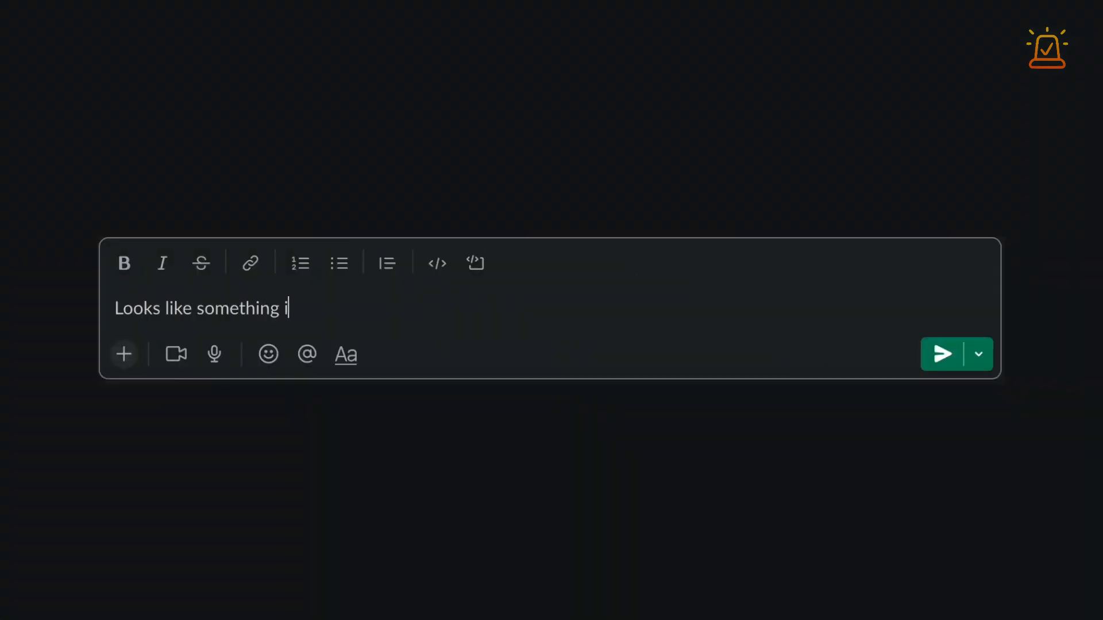
{"action": "type", "text": "s wrong here https://play.grafana.org/d/000000016/1-time-series-graphs?orgId=1"}
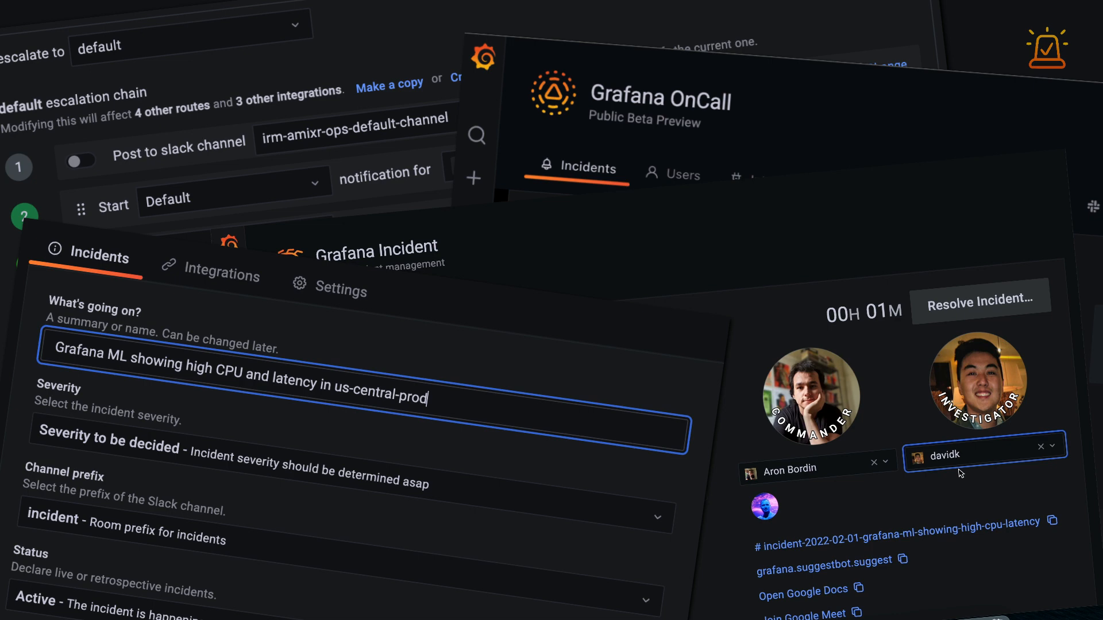
{"action": "mouse_move", "coordinate": [961, 473]}
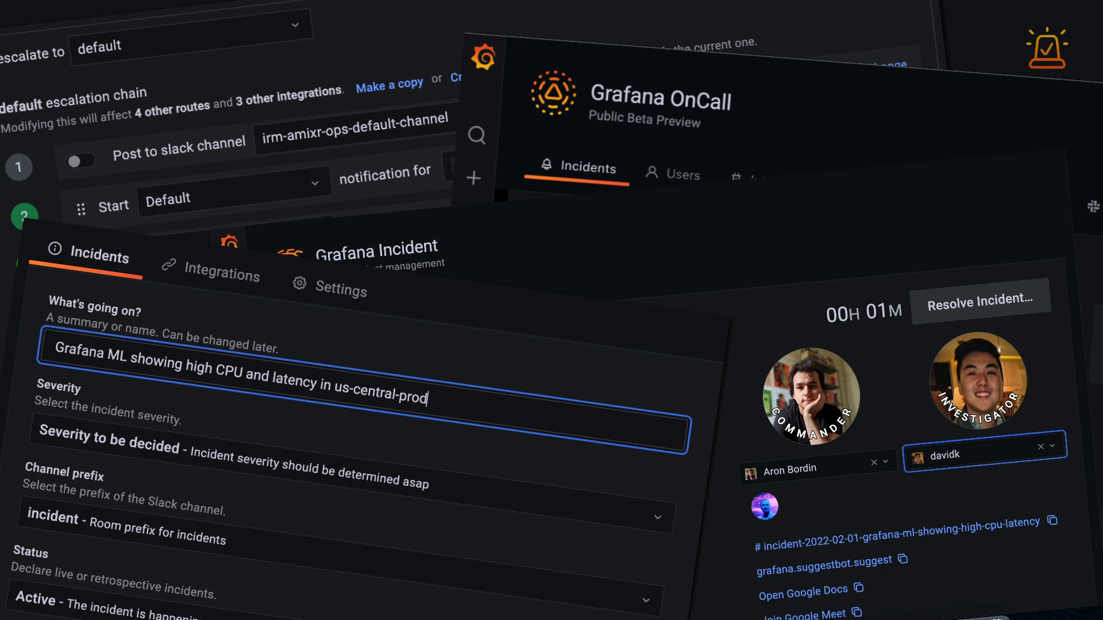